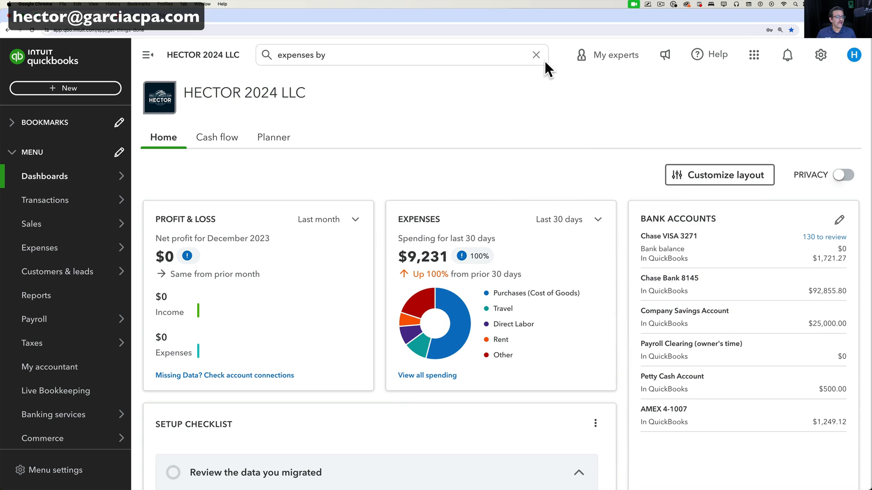
- Open the gear settings menu on the HECTOR 2024 LLC dashboard
{"action": "left_click", "coordinate": [819, 54]}
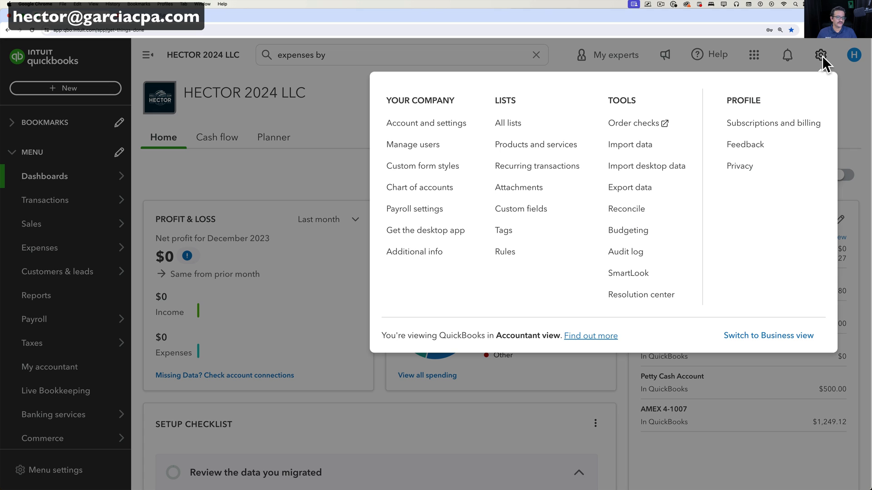
{"action": "mouse_move", "coordinate": [627, 208]}
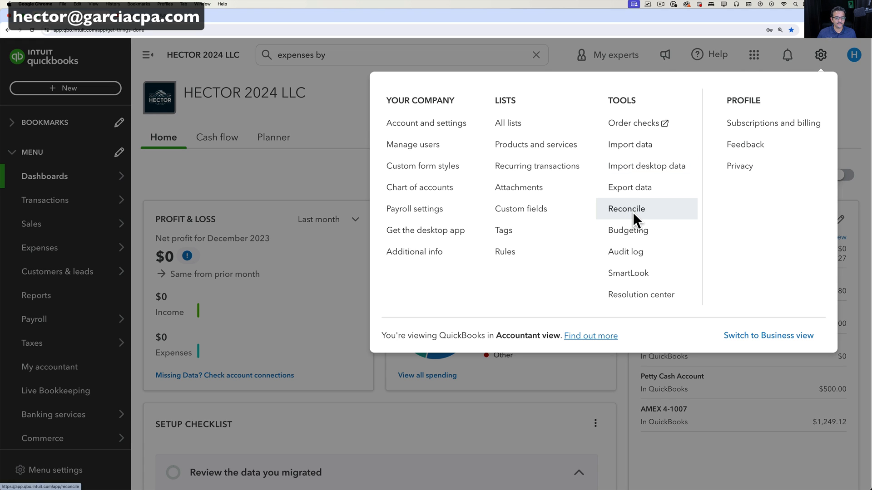
- Open the Reconcile page with Chase Bank 8145 as the account
{"action": "left_click", "coordinate": [626, 208]}
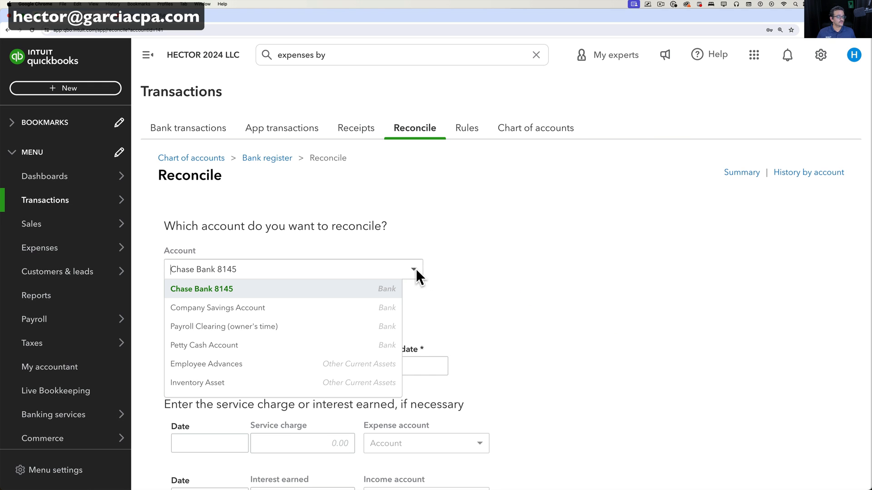
{"action": "mouse_move", "coordinate": [247, 293]}
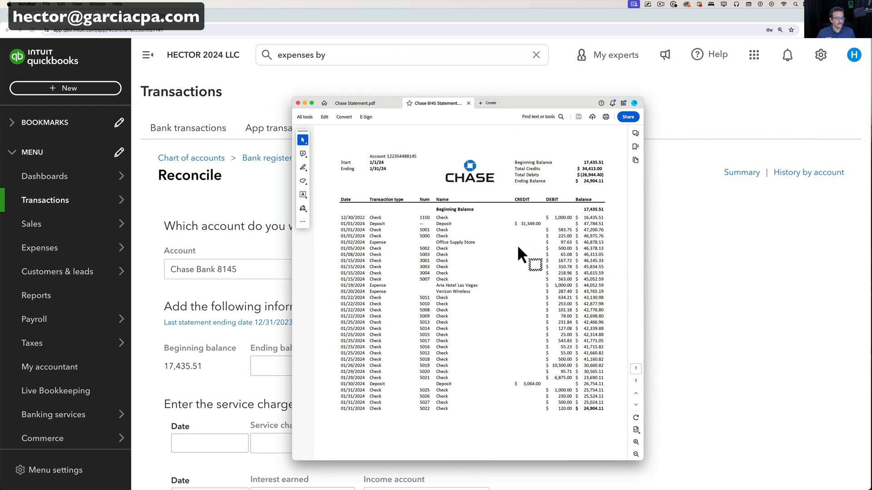
{"action": "mouse_move", "coordinate": [515, 255]}
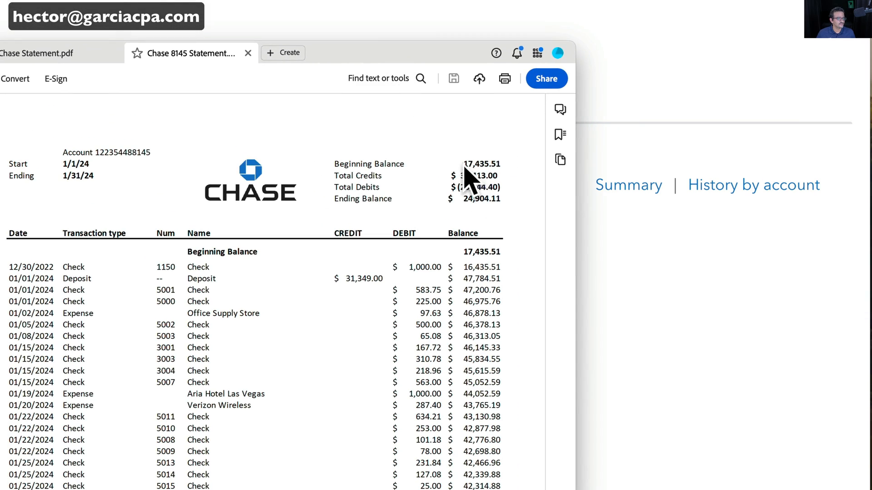
- Select a balance figure on the January 2024 Chase 8145 statement in Acrobat
{"action": "double_click", "coordinate": [481, 163]}
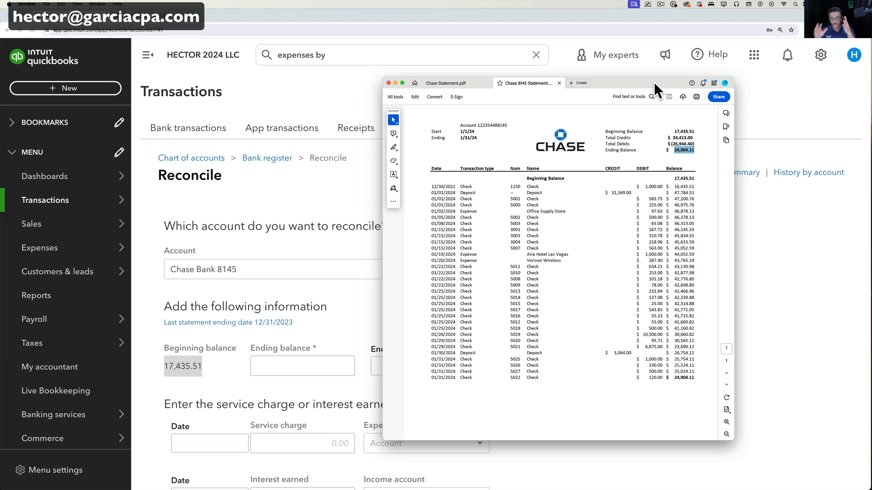
{"action": "mouse_move", "coordinate": [681, 153]}
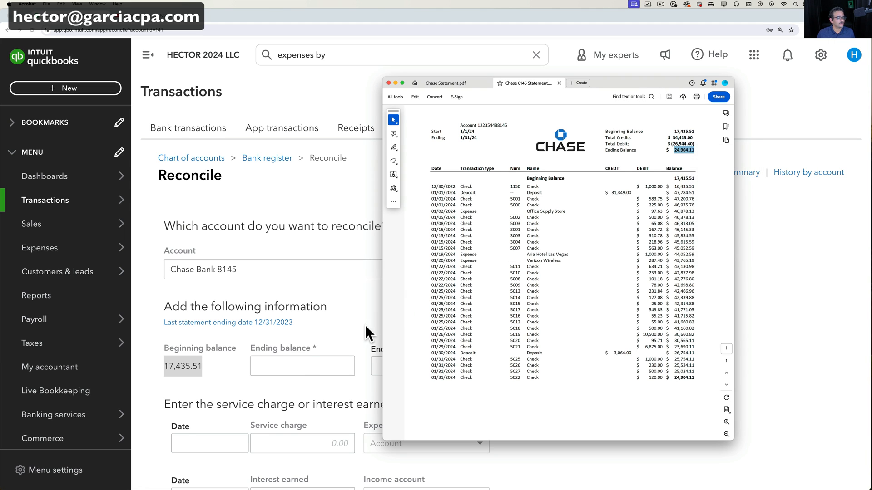
{"action": "left_click", "coordinate": [302, 366]}
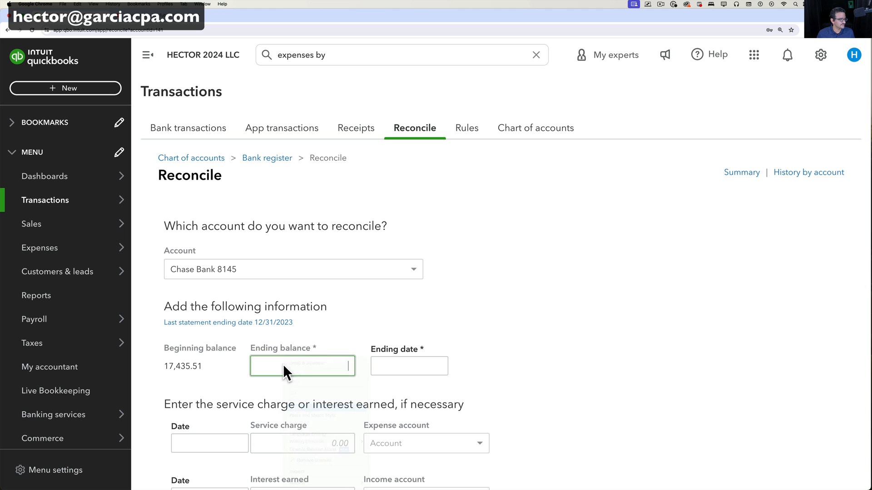
{"action": "type", "text": "24,904.11"}
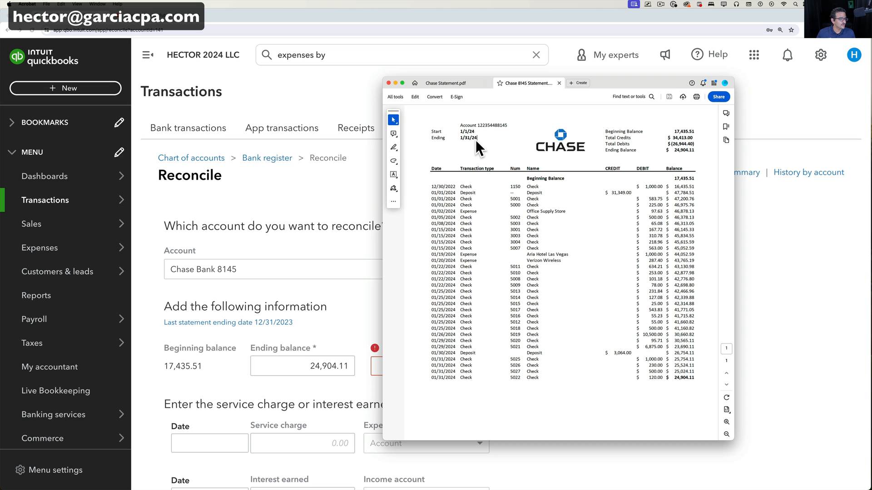
{"action": "double_click", "coordinate": [468, 138]}
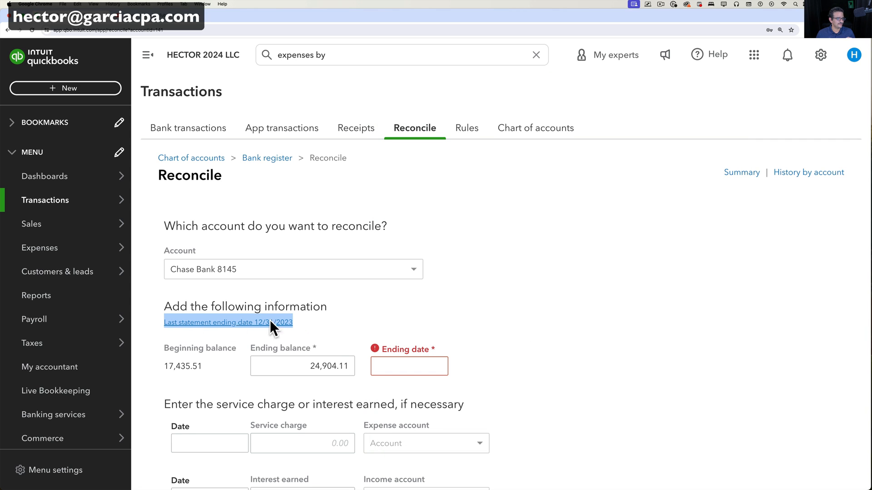
{"action": "mouse_move", "coordinate": [332, 317]}
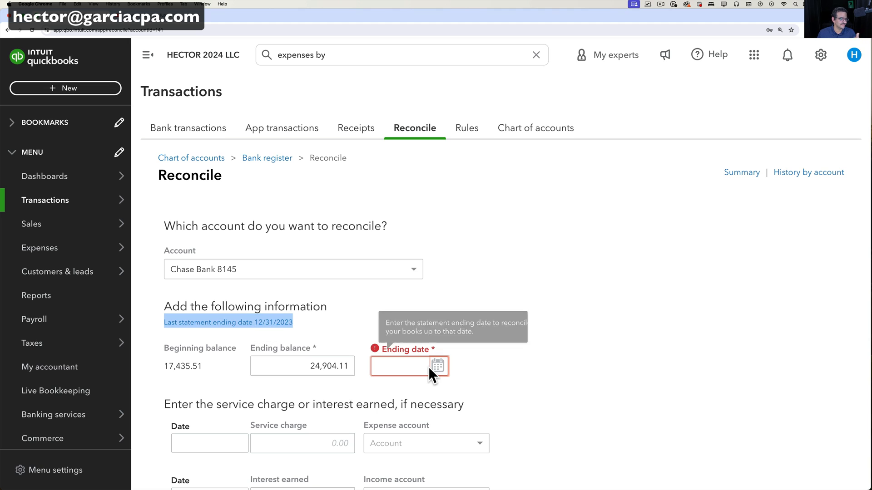
{"action": "type", "text": "01/31/2024"}
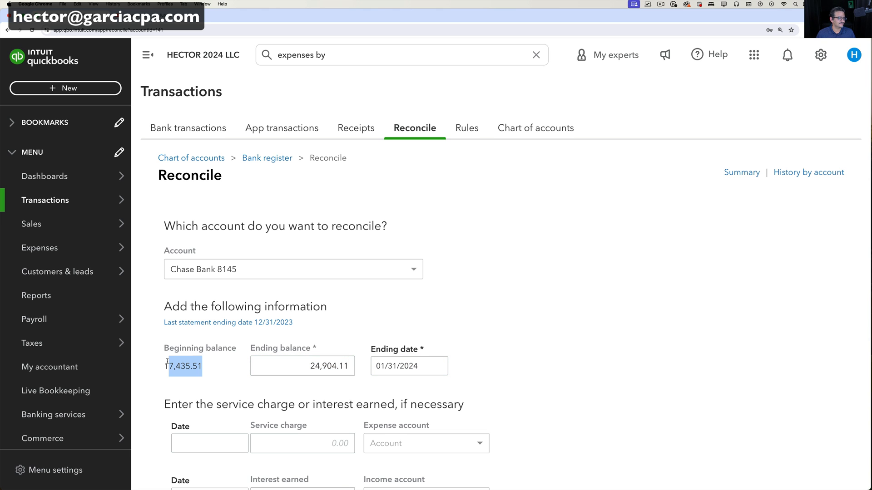
{"action": "scroll", "scroll_direction": "down", "scroll_amount": 3}
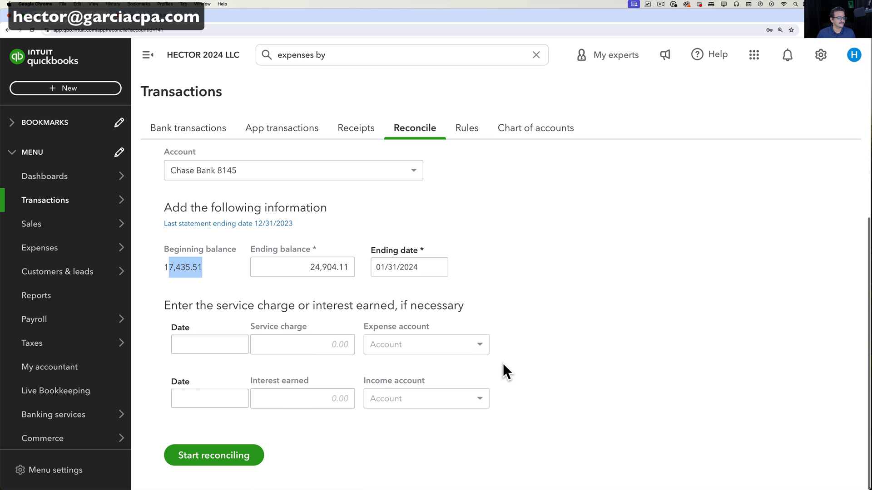
- Start reconciling and mark all 35 listed transactions as cleared
{"action": "left_click", "coordinate": [213, 455]}
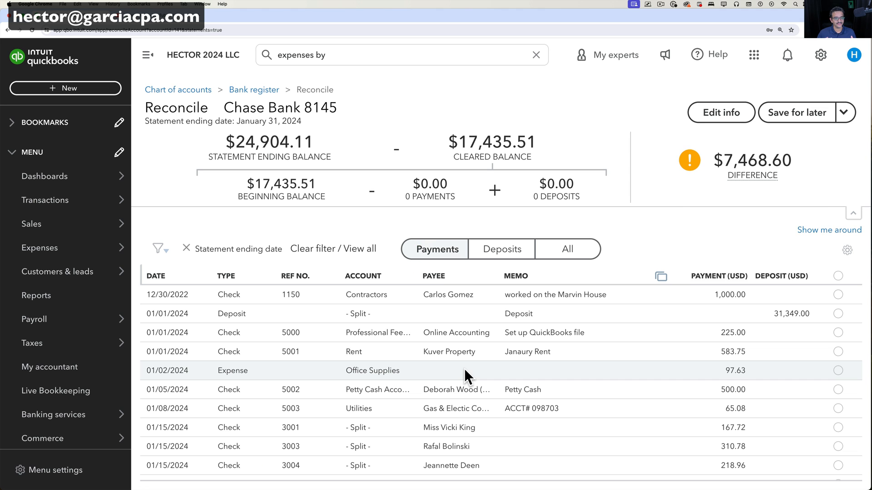
{"action": "left_click", "coordinate": [567, 248]}
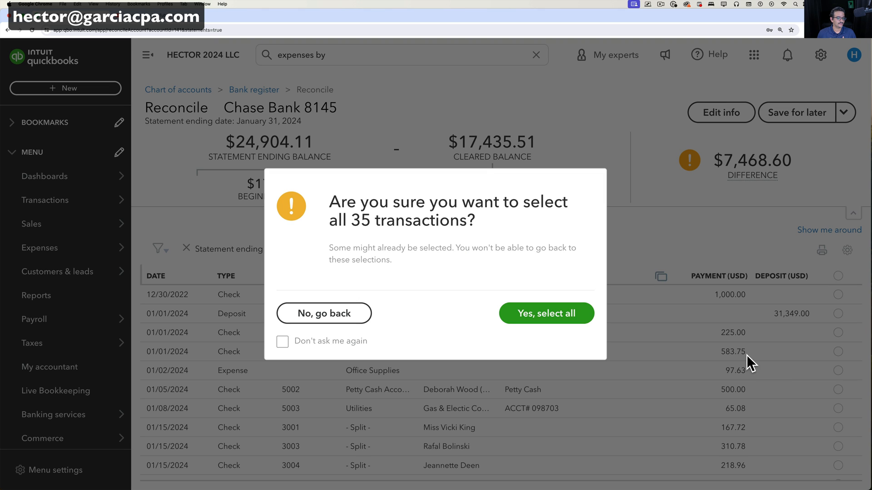
{"action": "left_click", "coordinate": [545, 313]}
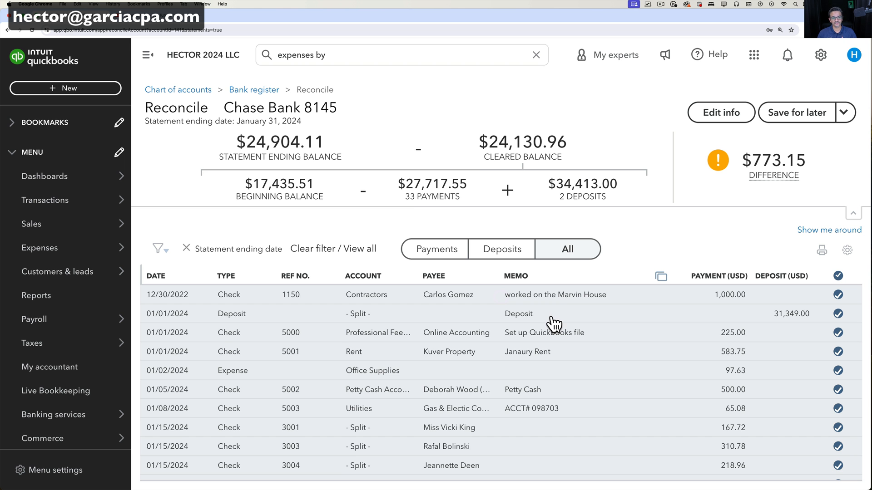
{"action": "mouse_move", "coordinate": [554, 322]}
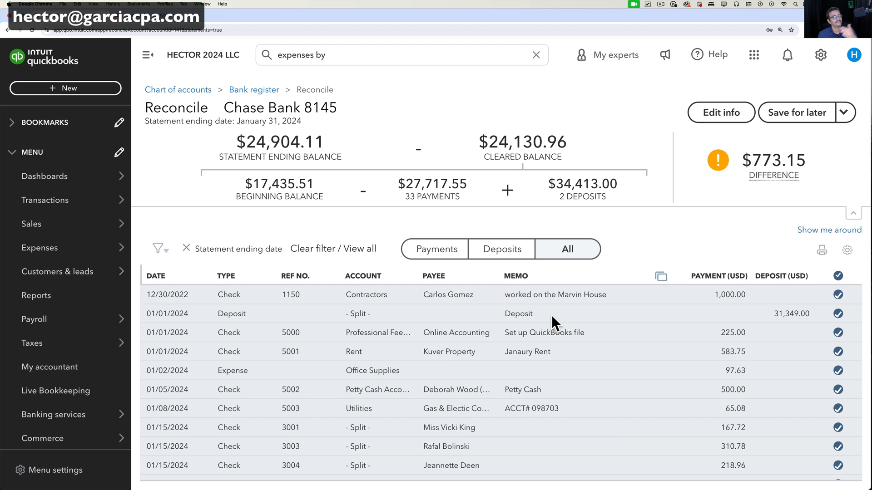
{"action": "mouse_move", "coordinate": [826, 282]}
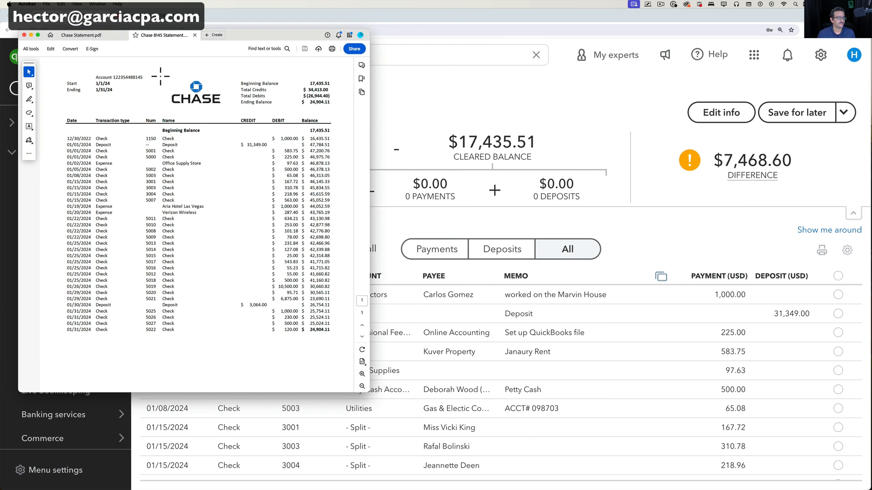
{"action": "mouse_move", "coordinate": [835, 302]}
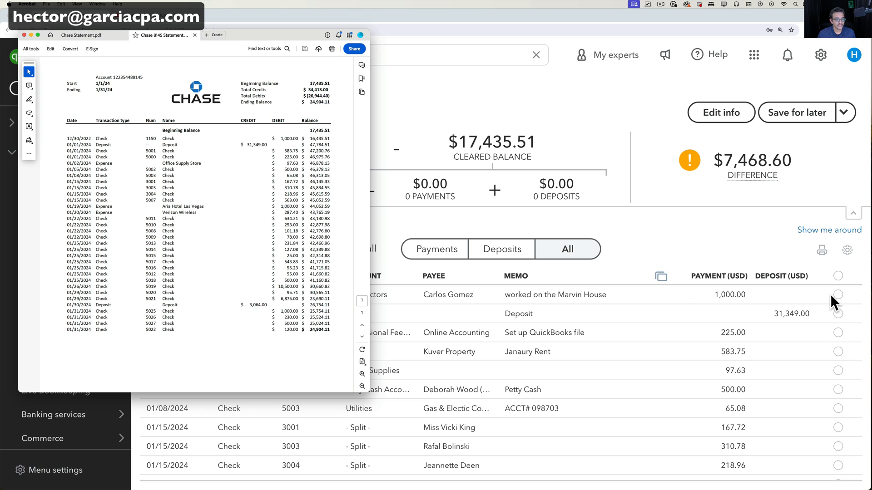
{"action": "mouse_move", "coordinate": [87, 225]}
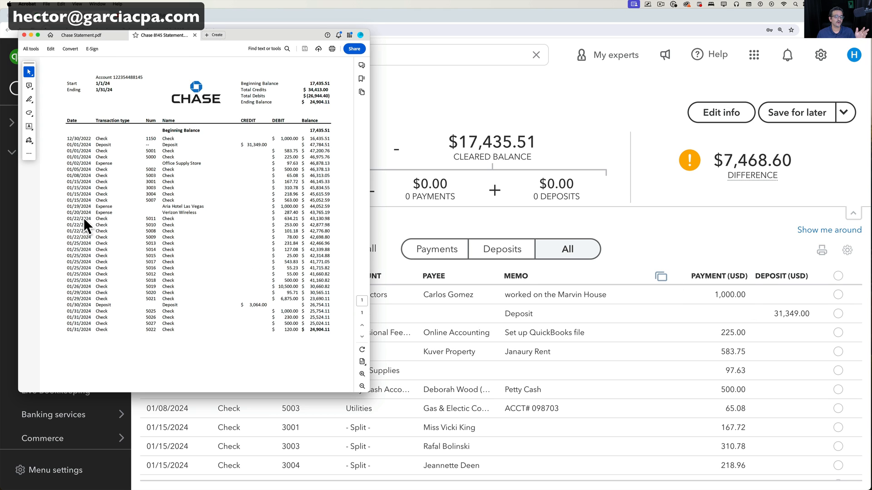
{"action": "mouse_move", "coordinate": [225, 52]}
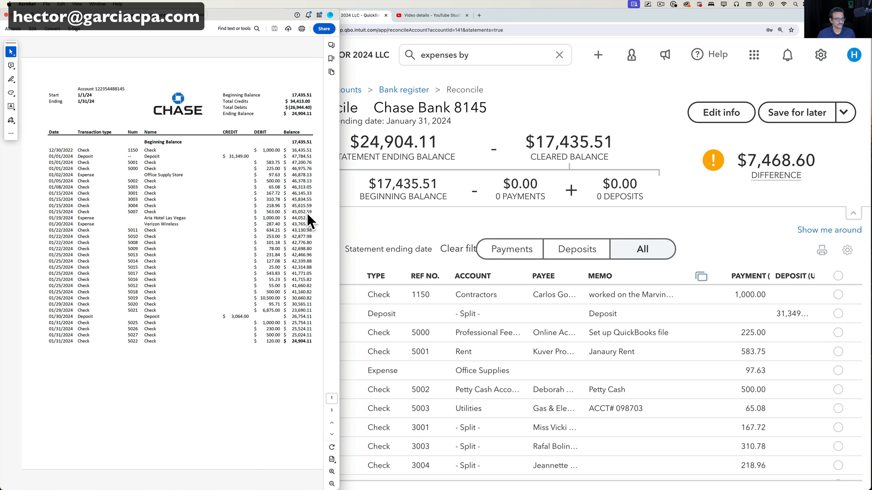
- Highlight the 1,000.00 check amount on the Chase PDF statement
{"action": "double_click", "coordinate": [270, 150]}
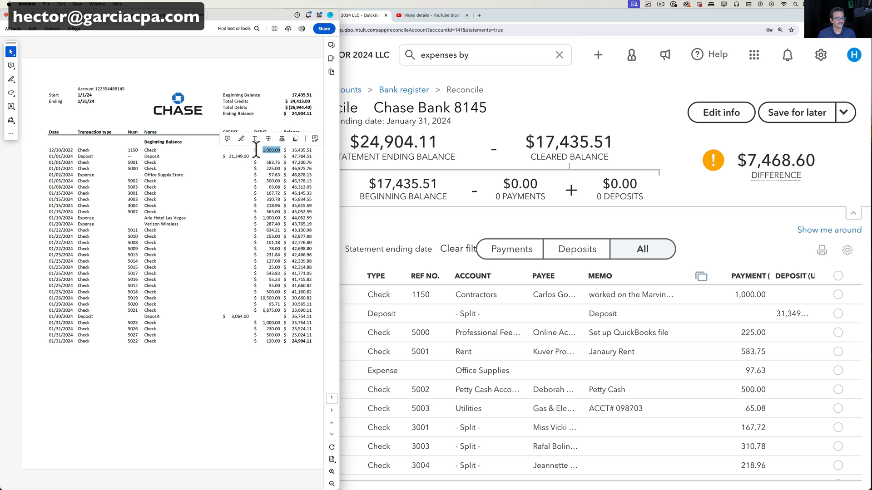
{"action": "mouse_move", "coordinate": [265, 156]}
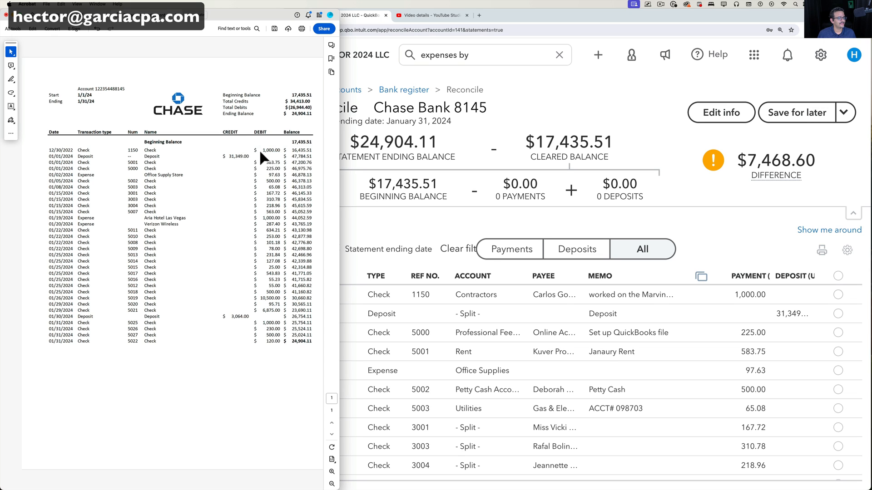
{"action": "mouse_move", "coordinate": [267, 159]}
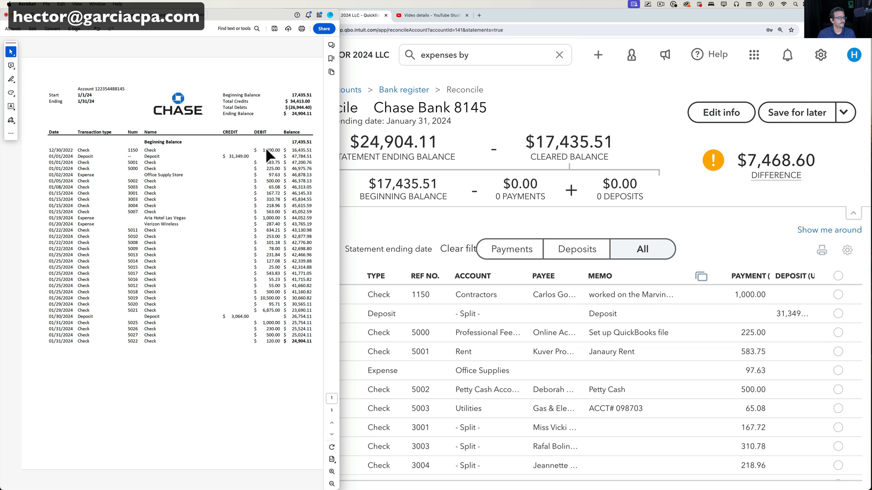
{"action": "left_click", "coordinate": [270, 150]}
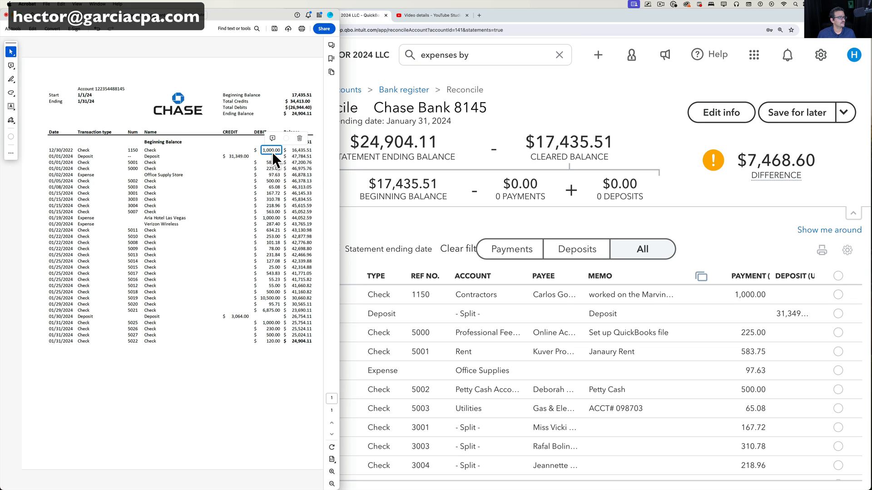
{"action": "left_click", "coordinate": [11, 79]}
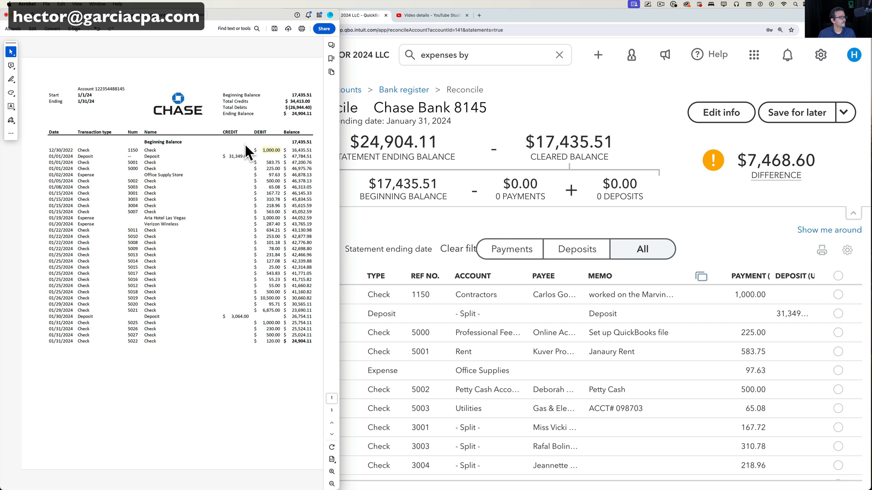
- Adjust cleared ticks, including check 1150 (1,000.00), 5017 and 5027, reaching $0.00 difference
{"action": "left_click", "coordinate": [837, 294]}
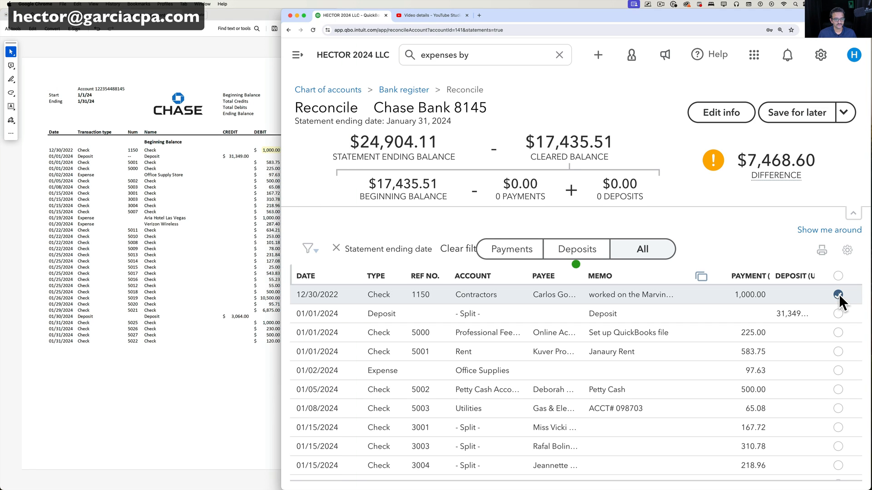
{"action": "left_click", "coordinate": [838, 294]}
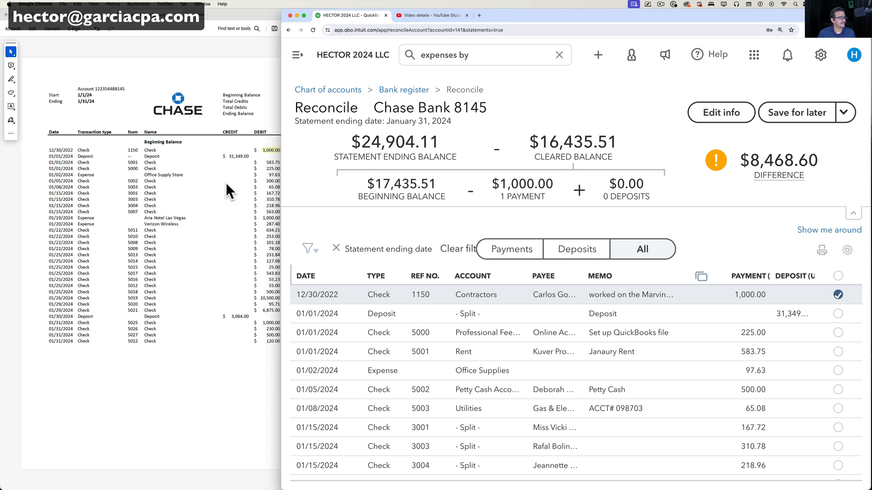
{"action": "left_click", "coordinate": [838, 313]}
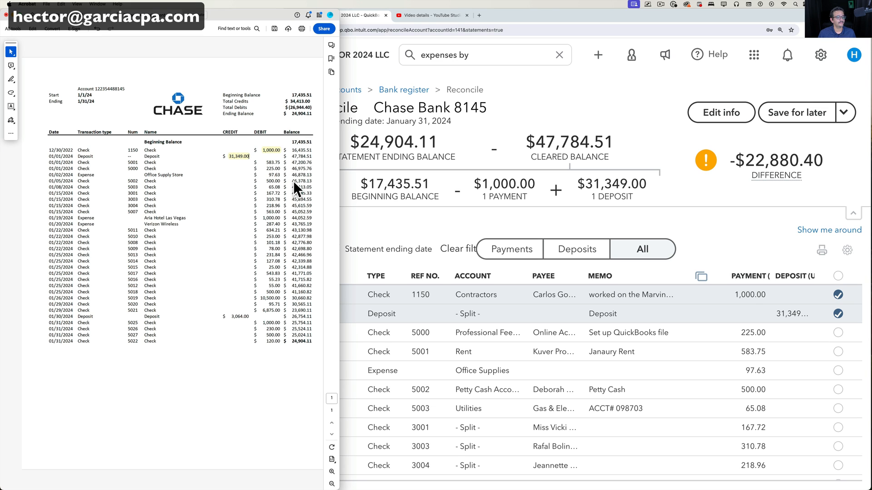
{"action": "mouse_move", "coordinate": [238, 270]}
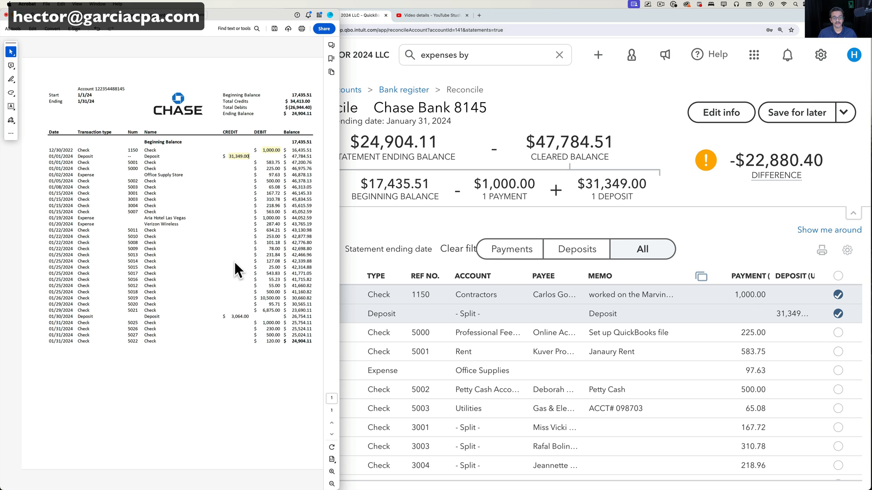
{"action": "scroll", "scroll_direction": "down", "scroll_amount": 3}
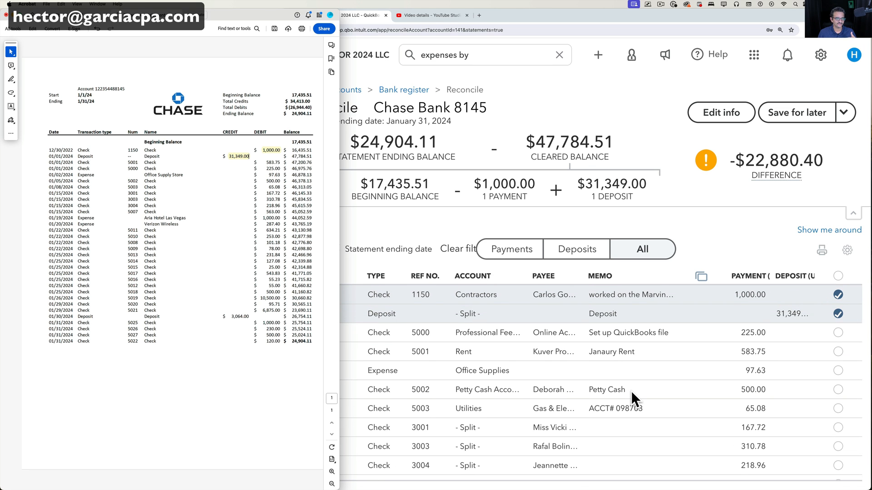
{"action": "mouse_move", "coordinate": [616, 384]}
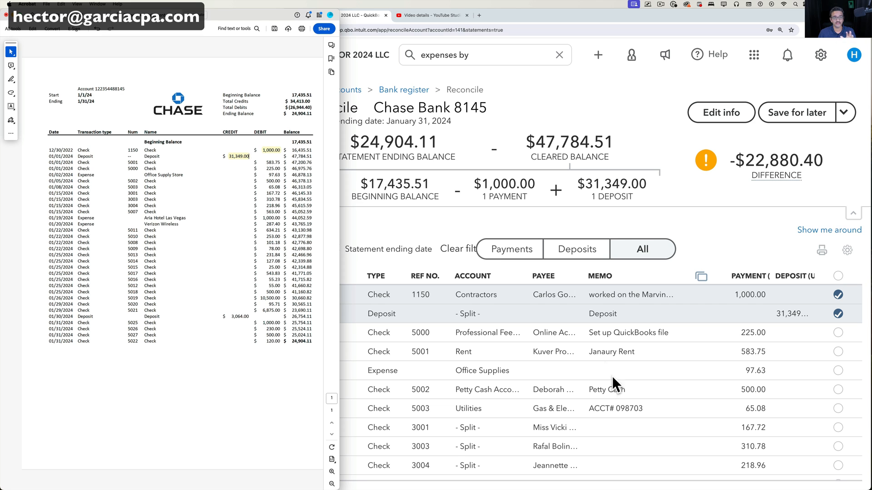
{"action": "left_click", "coordinate": [838, 351]}
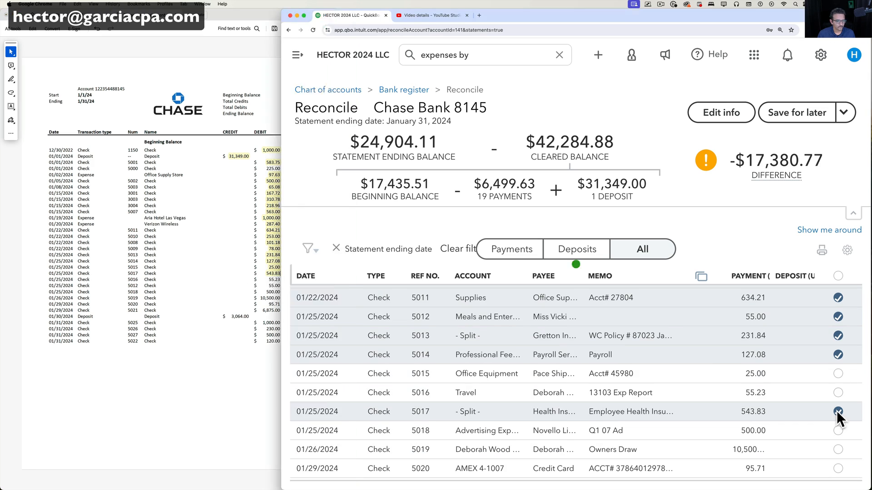
{"action": "left_click", "coordinate": [838, 414]}
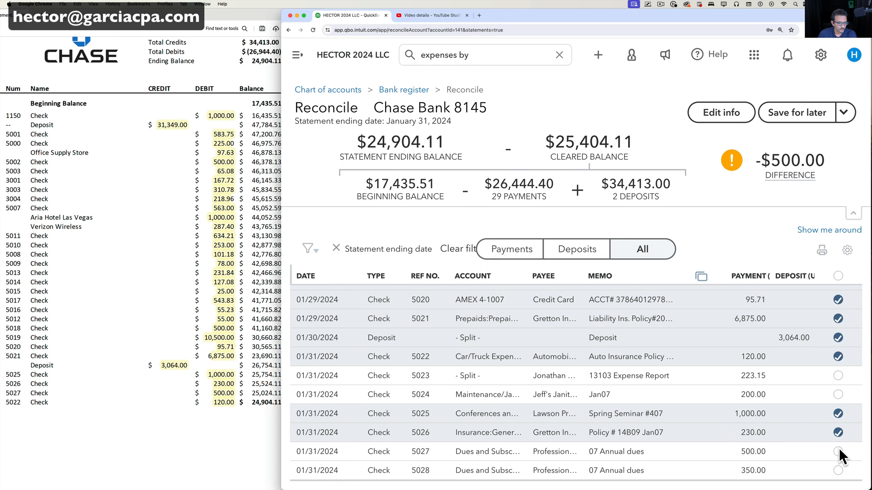
{"action": "left_click", "coordinate": [839, 451]}
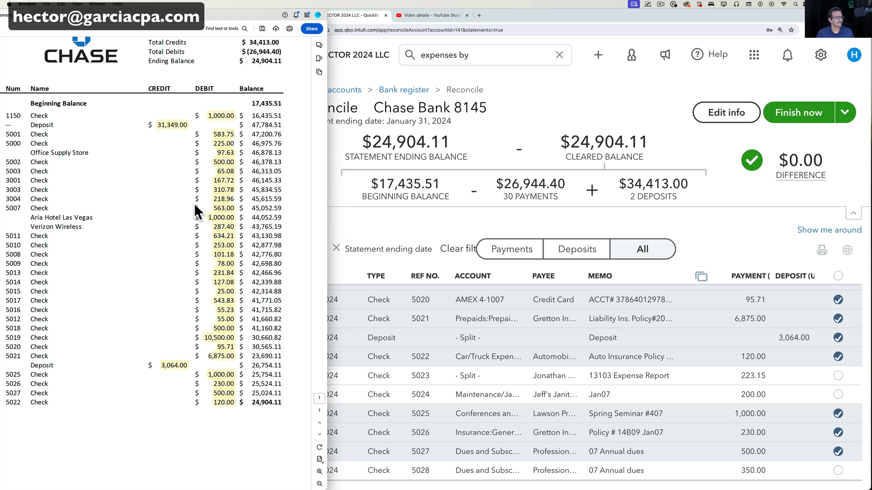
{"action": "mouse_move", "coordinate": [142, 122]}
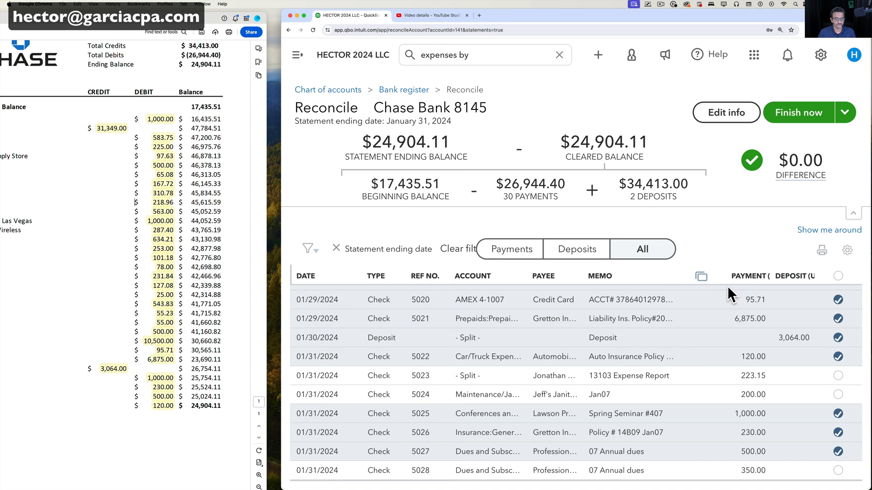
{"action": "mouse_move", "coordinate": [464, 303]}
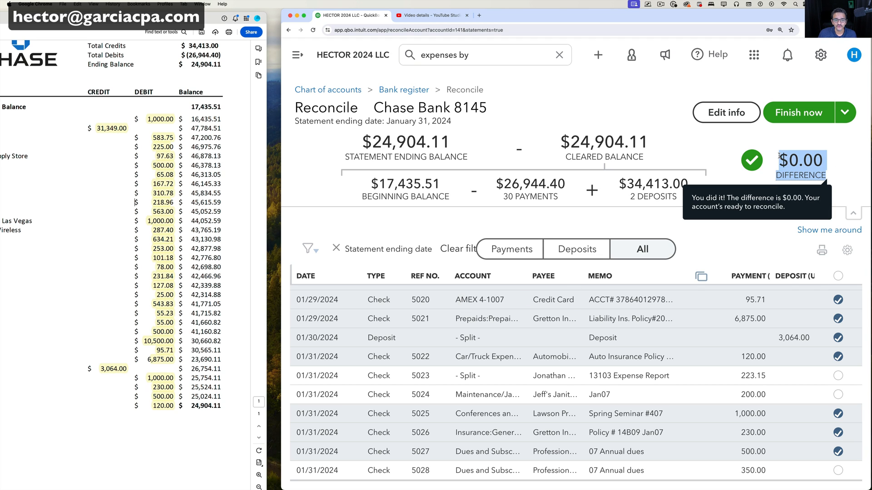
{"action": "mouse_move", "coordinate": [741, 255]}
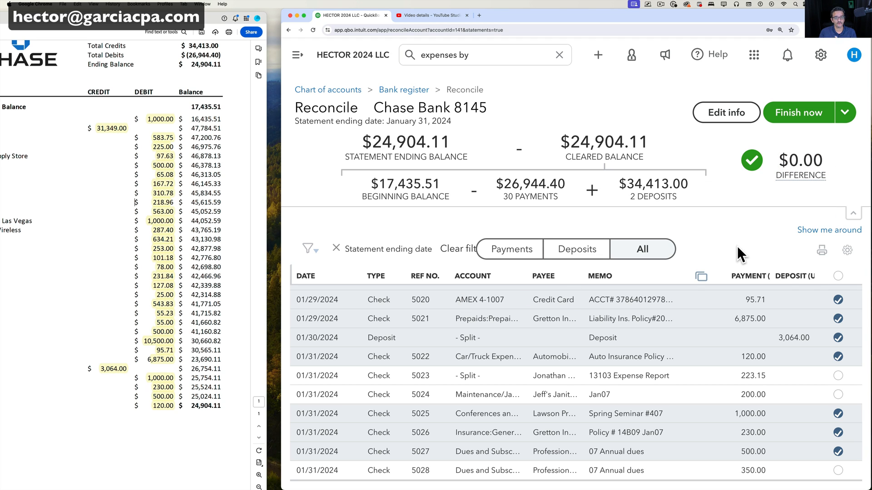
{"action": "mouse_move", "coordinate": [764, 238]}
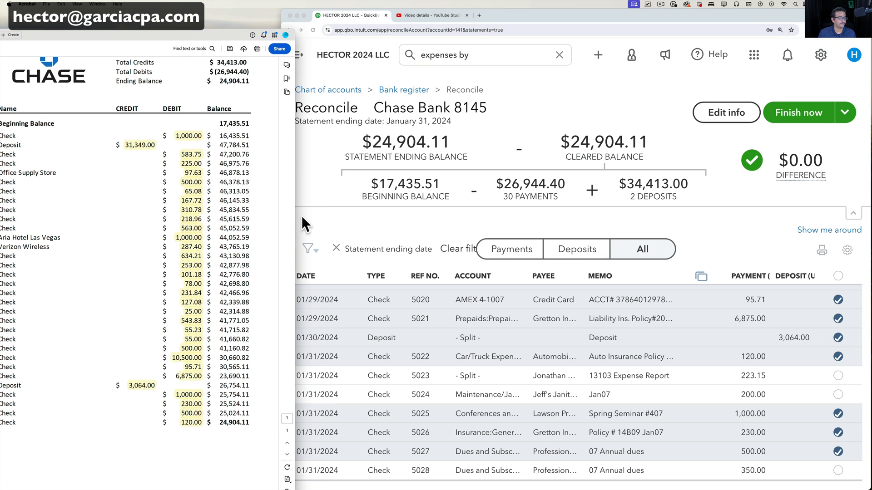
{"action": "mouse_move", "coordinate": [772, 248]}
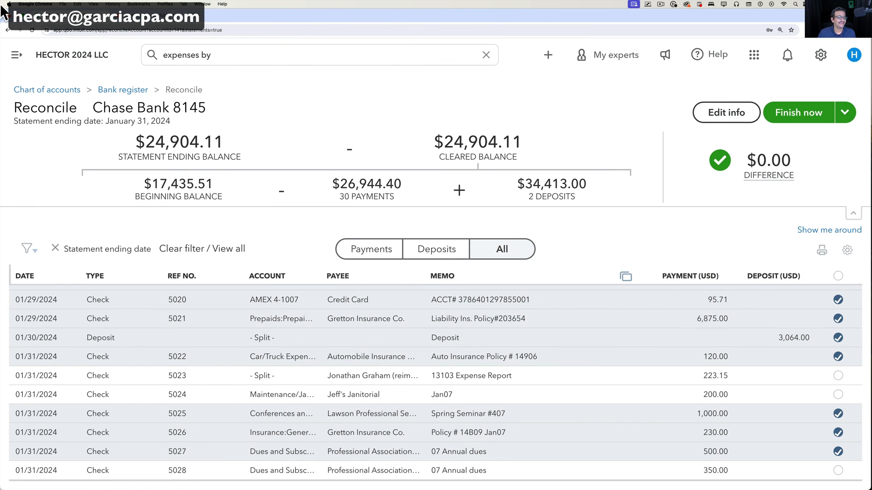
{"action": "mouse_move", "coordinate": [602, 251]}
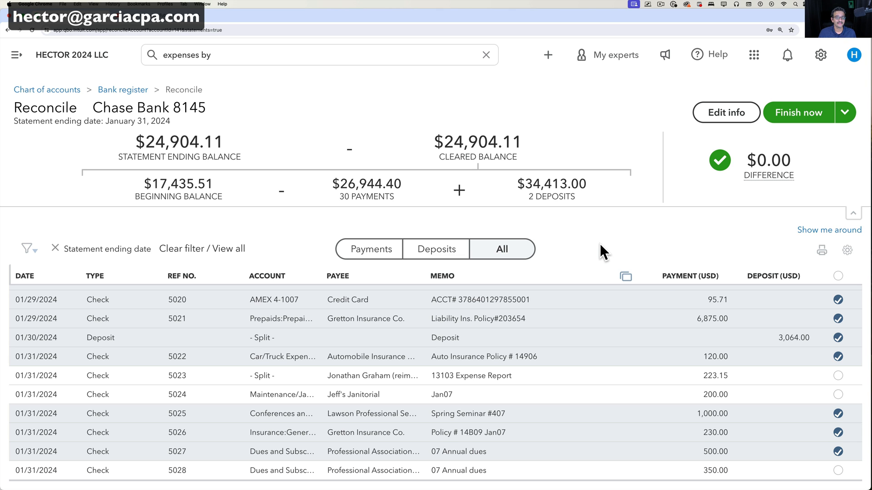
{"action": "mouse_move", "coordinate": [673, 329]}
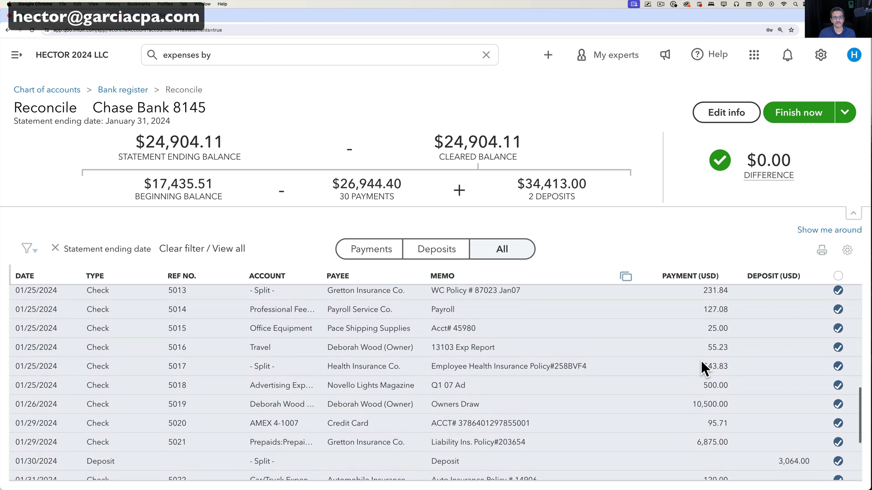
- Review the ticked transactions, finish, and view the 01/31/2024 reconciliation report
{"action": "scroll", "scroll_direction": "down", "scroll_amount": 3}
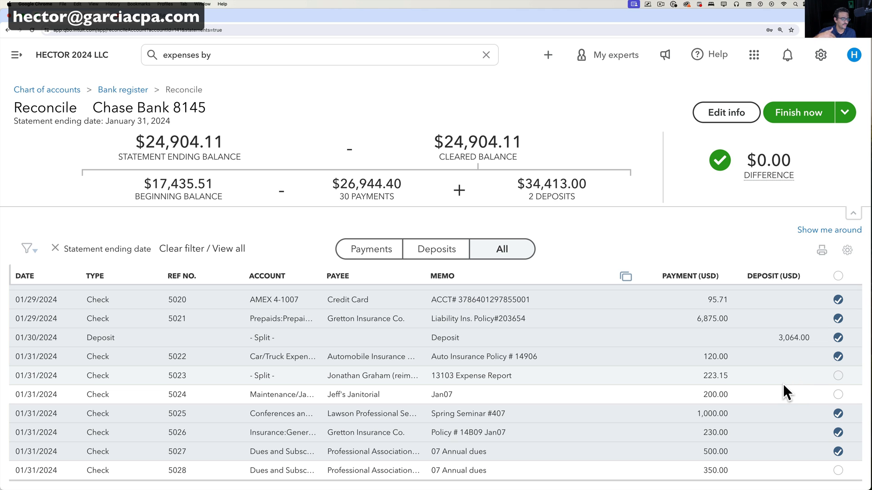
{"action": "mouse_move", "coordinate": [798, 389]}
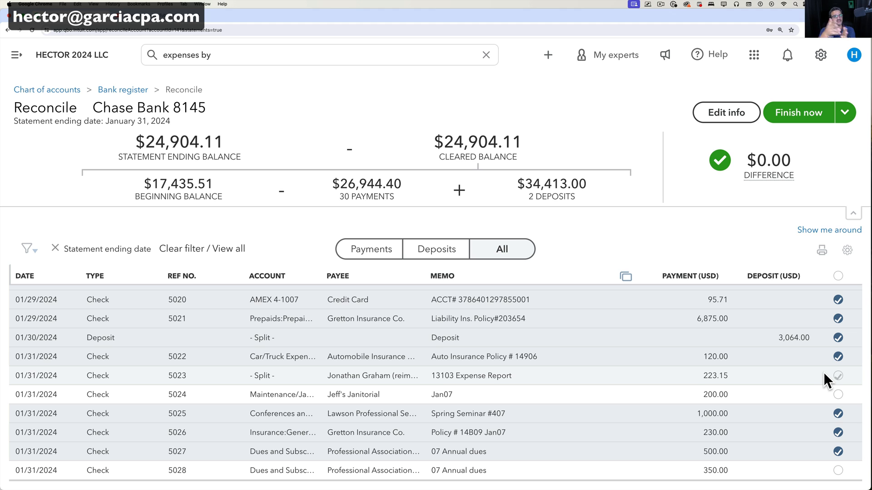
{"action": "left_click", "coordinate": [838, 375]}
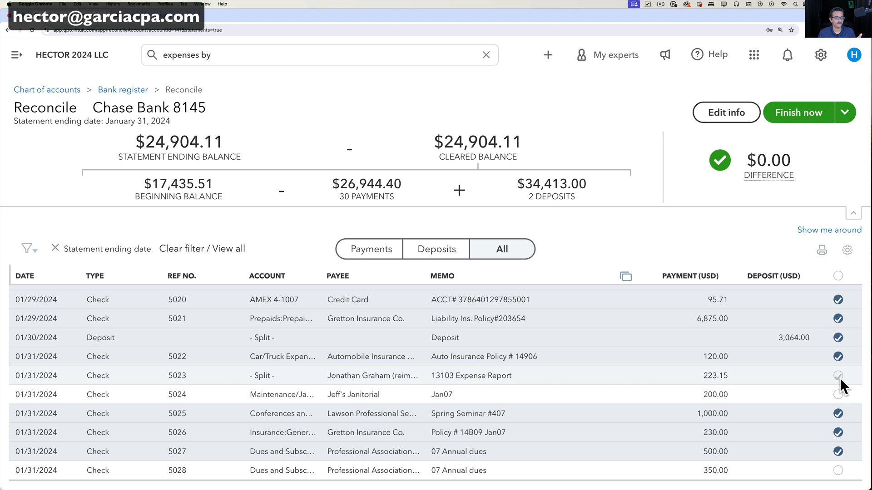
{"action": "left_click", "coordinate": [838, 375]}
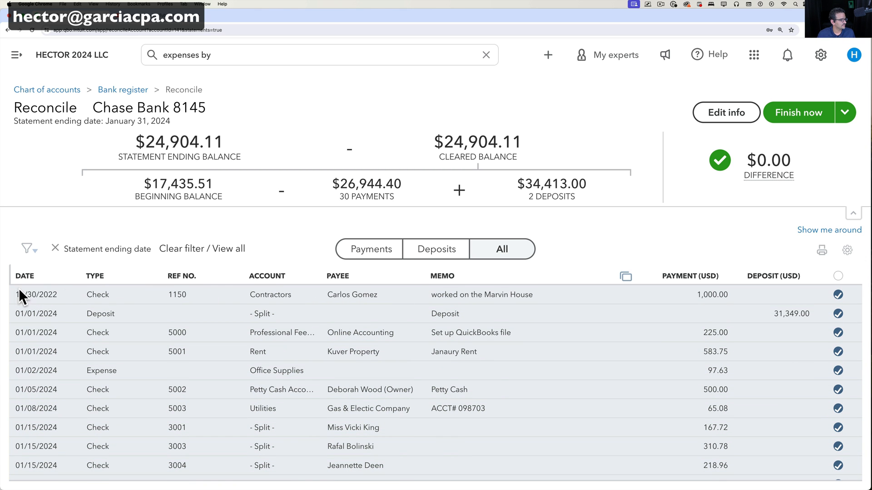
{"action": "mouse_move", "coordinate": [350, 265]}
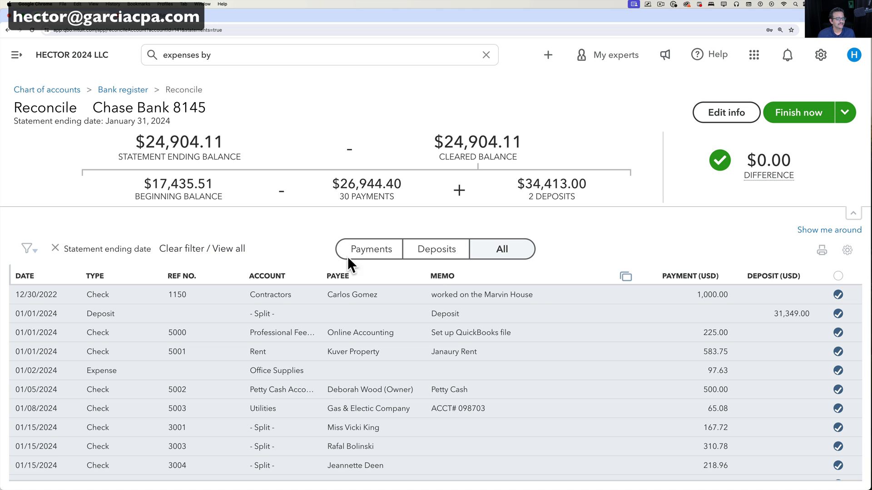
{"action": "mouse_move", "coordinate": [716, 300]}
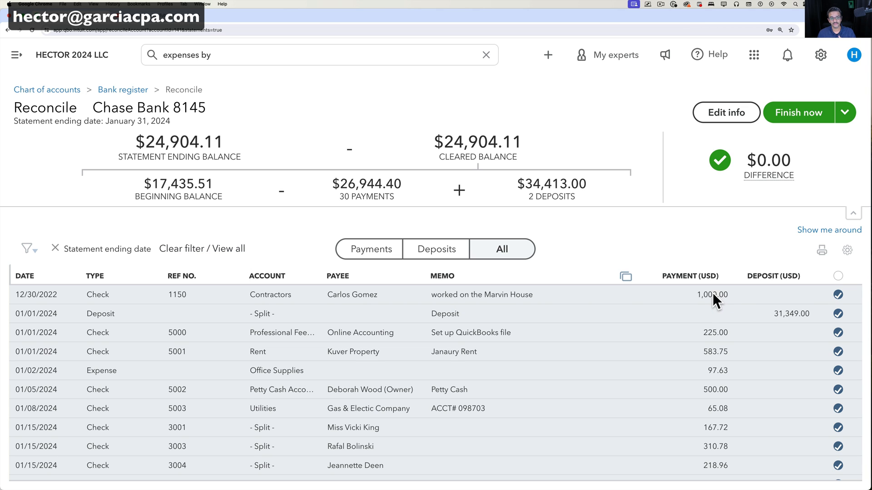
{"action": "mouse_move", "coordinate": [840, 300]}
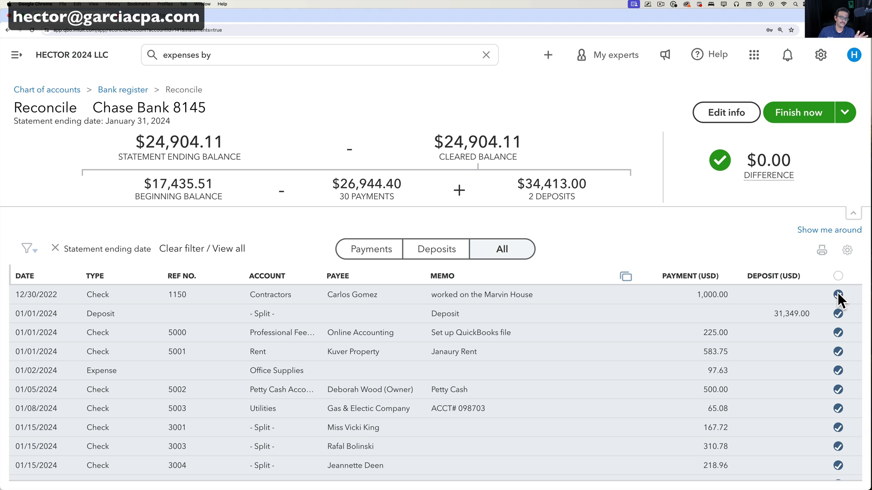
{"action": "scroll", "scroll_direction": "down", "scroll_amount": 3}
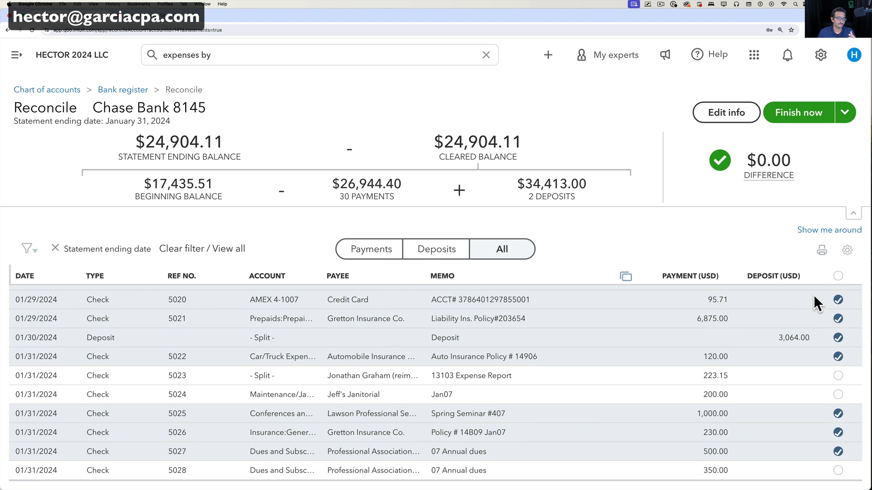
{"action": "mouse_move", "coordinate": [801, 163]}
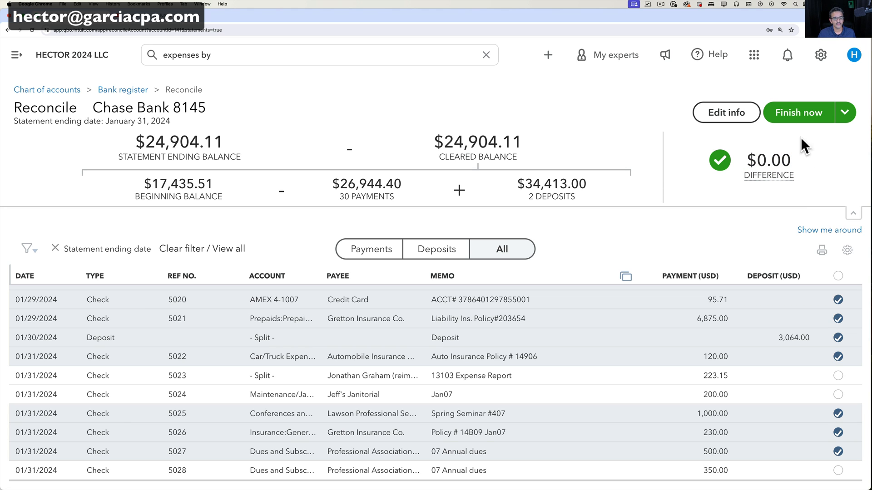
{"action": "left_click", "coordinate": [797, 112]}
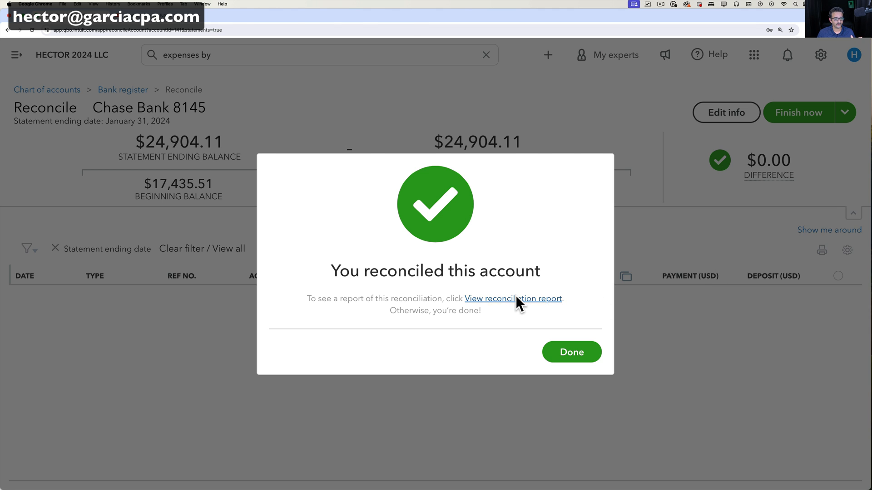
{"action": "left_click", "coordinate": [513, 298]}
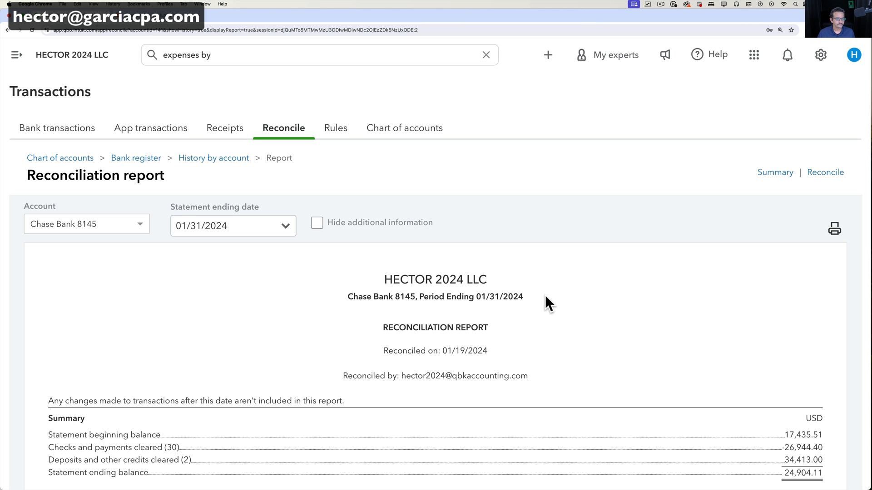
{"action": "scroll", "scroll_direction": "down", "scroll_amount": 3}
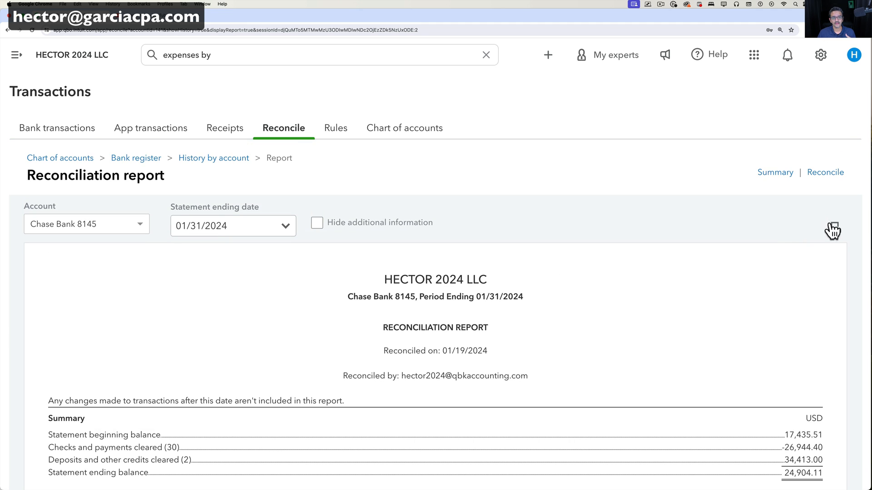
{"action": "left_click", "coordinate": [831, 228]}
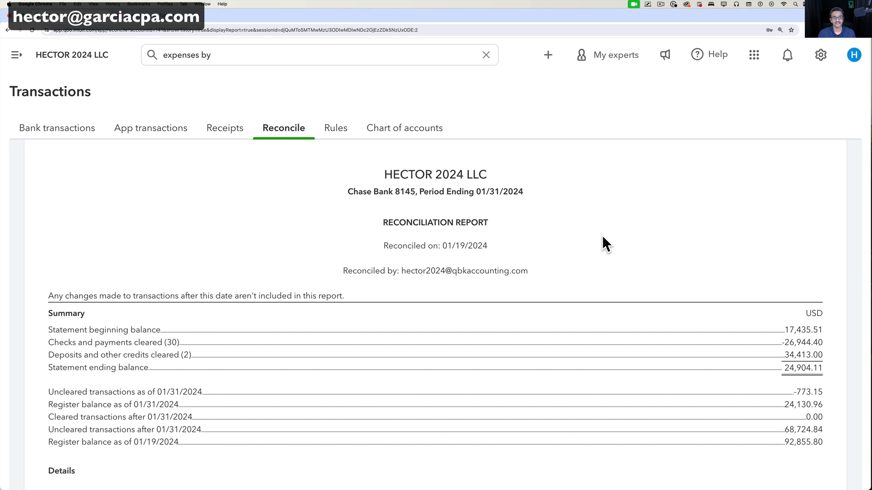
{"action": "scroll", "scroll_direction": "down", "scroll_amount": 3}
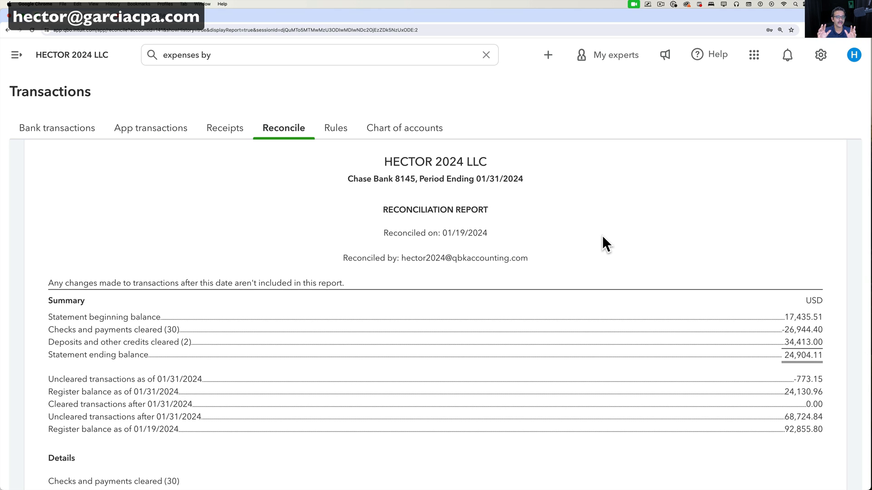